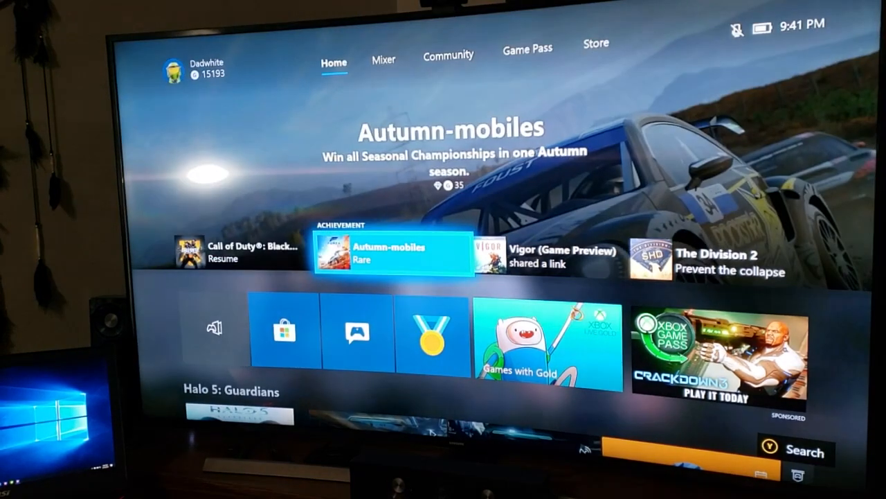
Go to the Community tab and bring up the search screen with the on-screen keyboard.
click(448, 55)
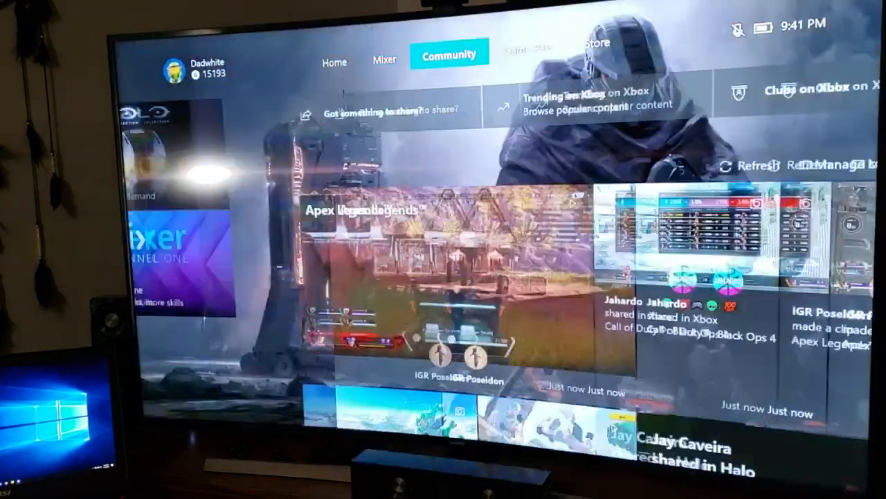
click(593, 50)
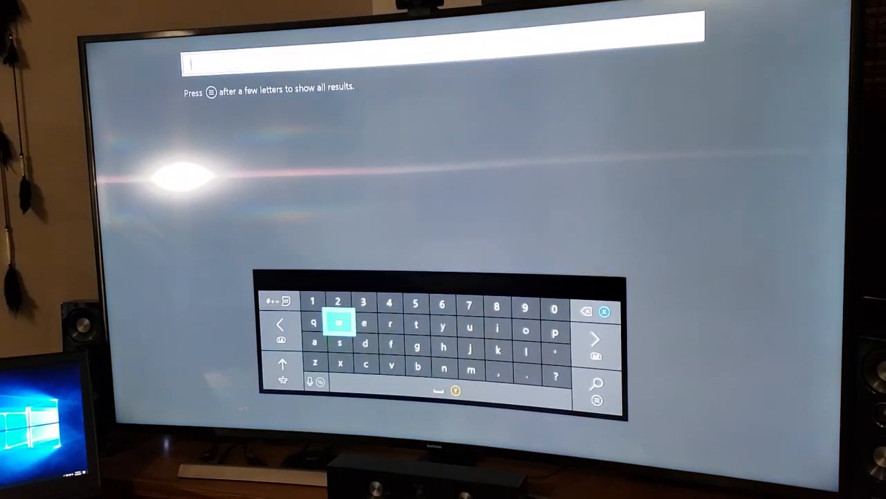
Enter the Wireless Display app name on the on-screen keyboard to get search results.
click(338, 324)
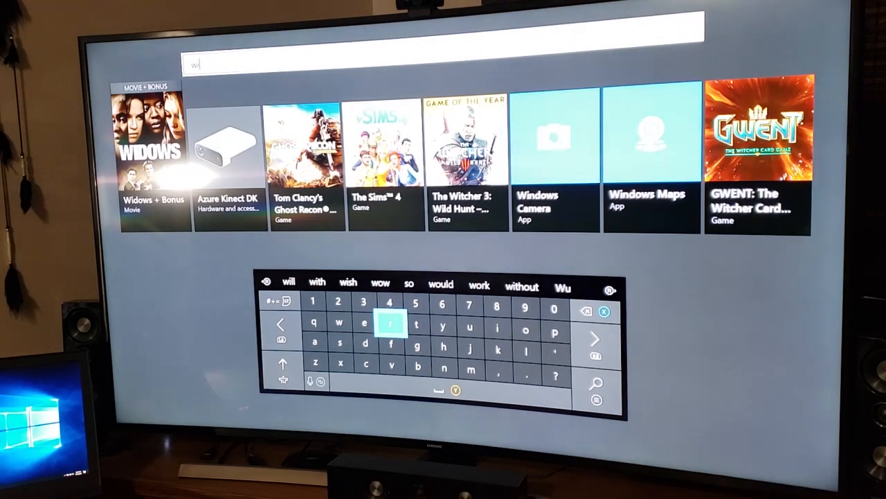
click(390, 324)
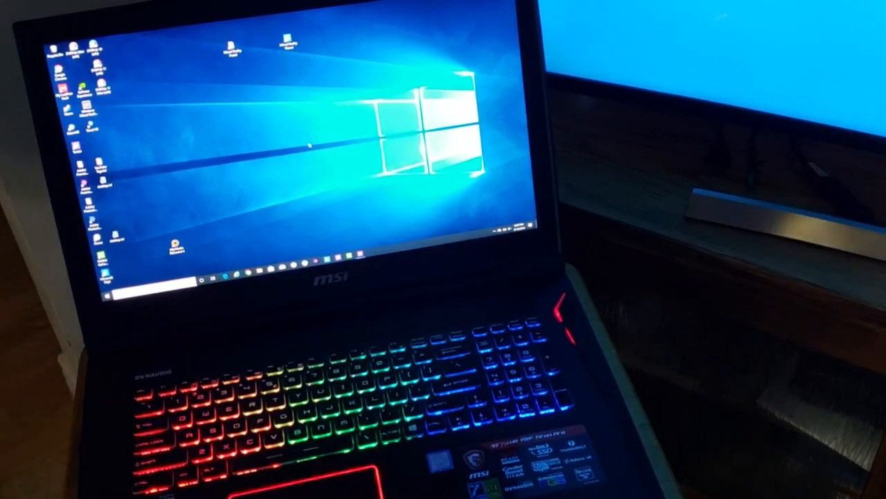
Bring up the Project/Connect pane (Win+P) to list wireless displays including the Xbox.
key(Win+P)
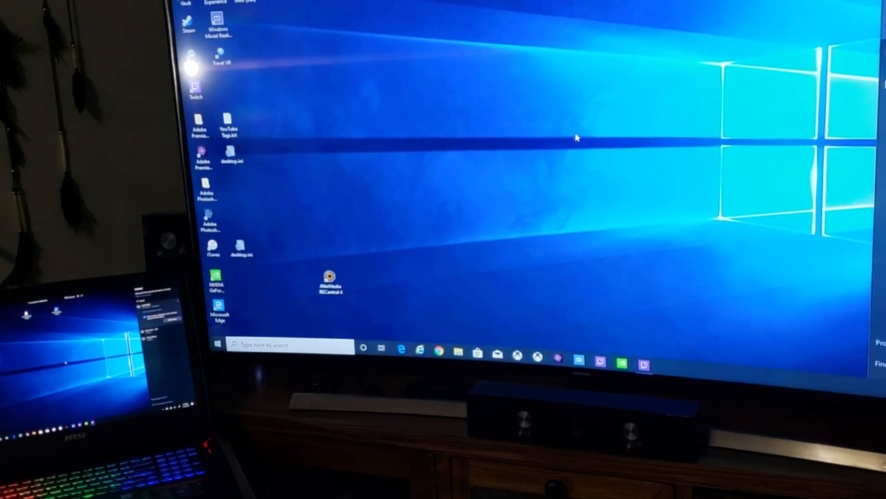
mouse_move(428, 141)
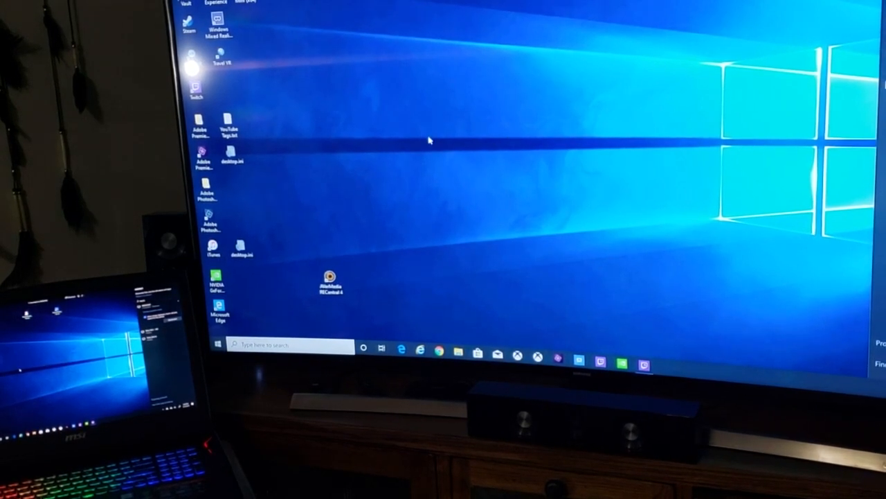
mouse_move(855, 136)
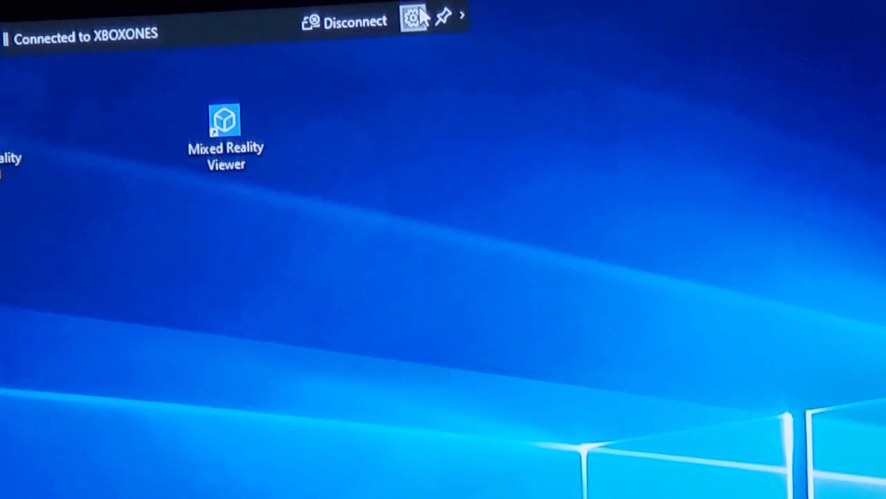
Show the connection options on the 'Connected to XBOXONES' bar via its gear icon.
click(414, 17)
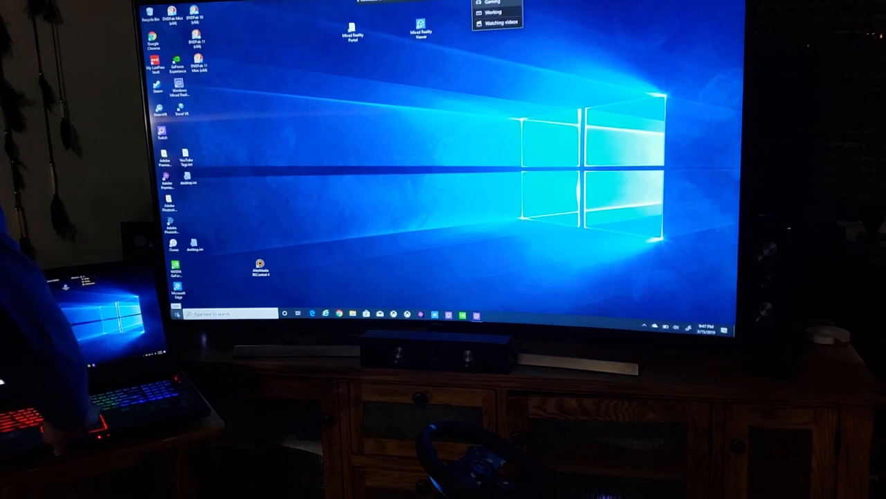
Set the wireless display connection mode to Gaming.
click(282, 314)
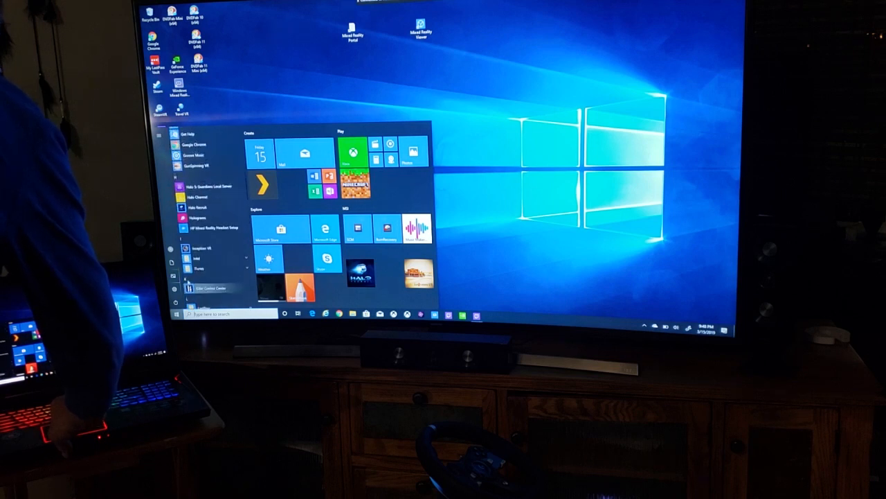
Launch Forza Horizon 4 from the Start menu app list.
scroll(down, 3)
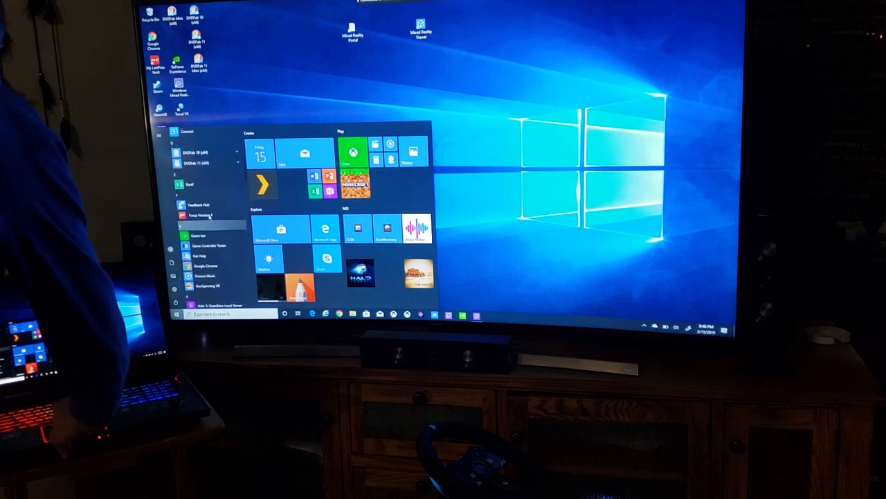
click(200, 216)
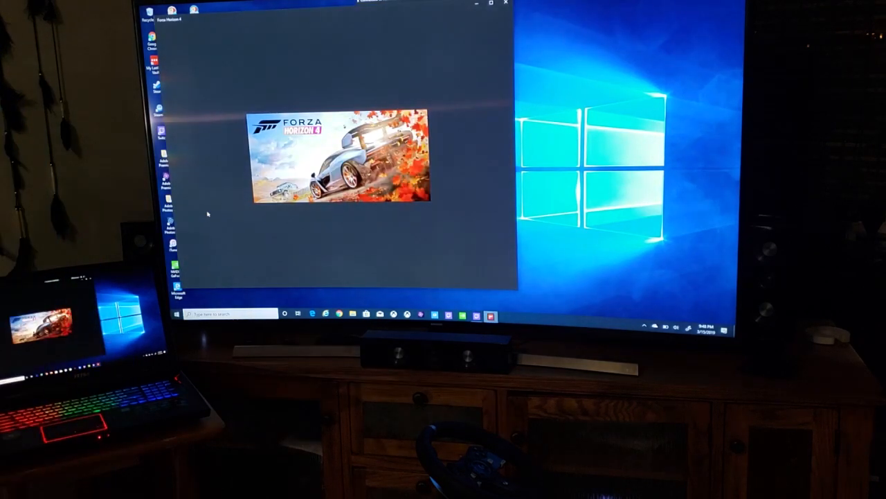